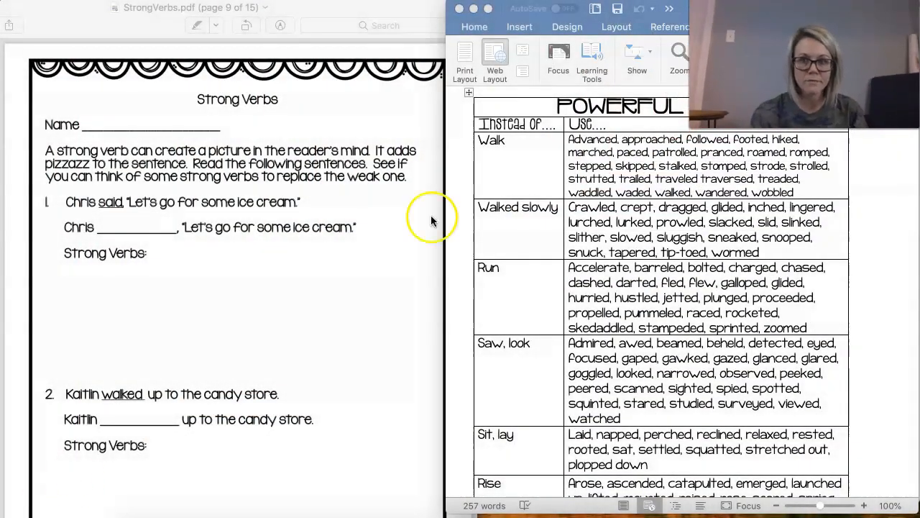
mouse_move(417, 241)
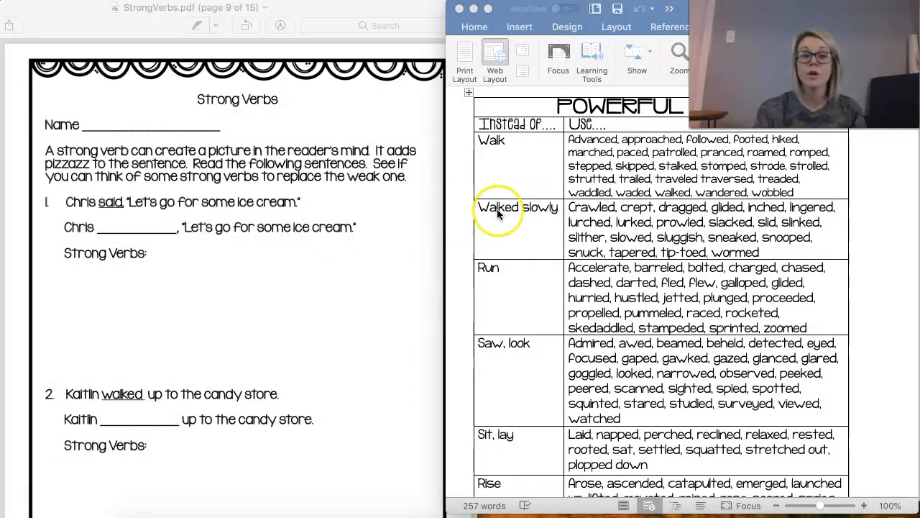
mouse_move(572, 302)
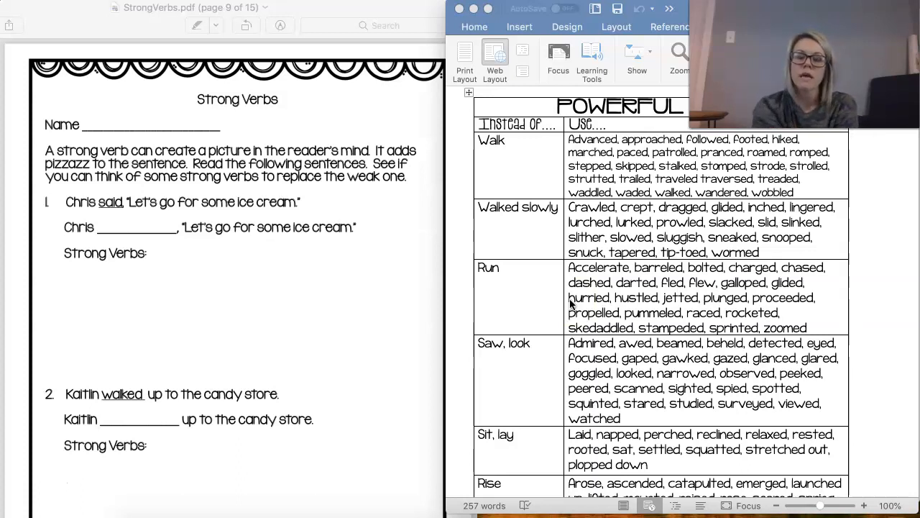
scroll("down", 3)
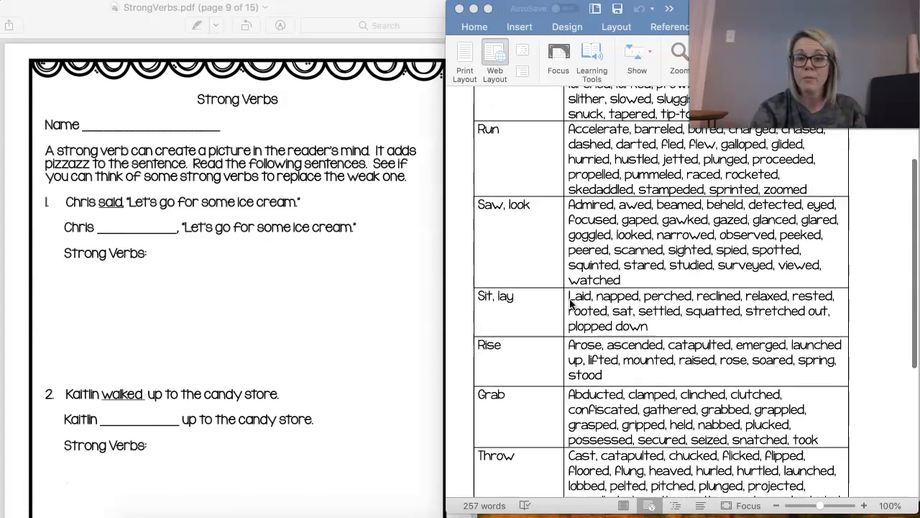
scroll("down", 3)
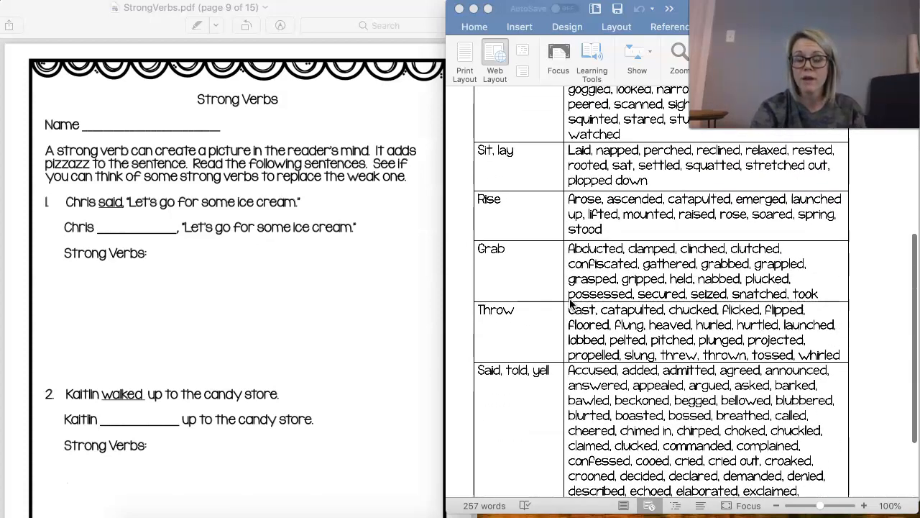
scroll("up", 3)
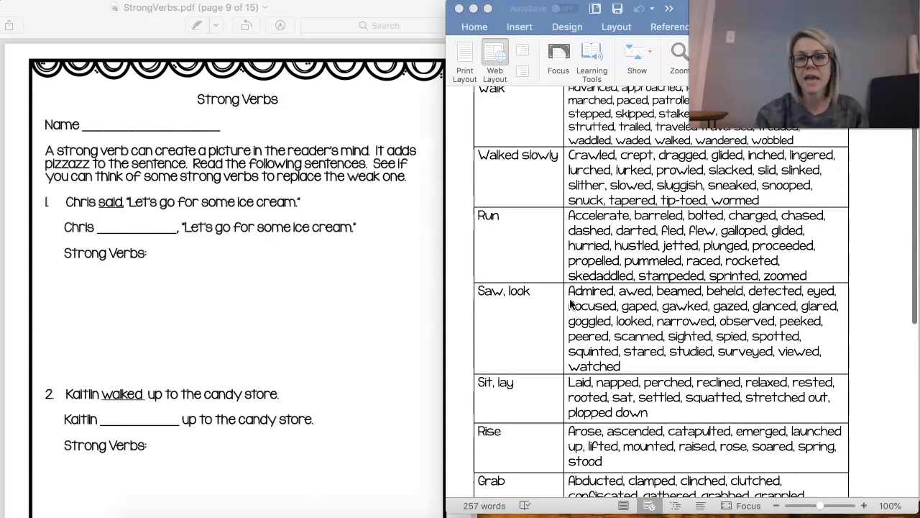
scroll("up", 3)
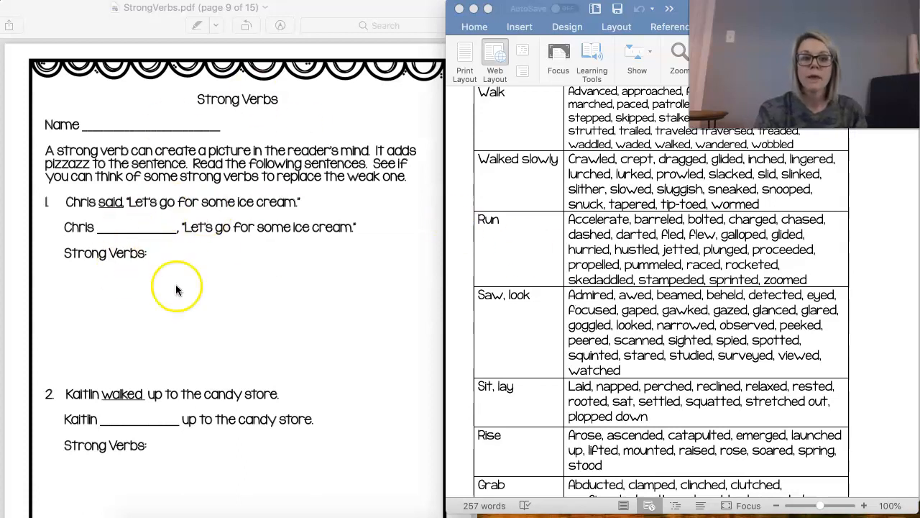
scroll("up", 3)
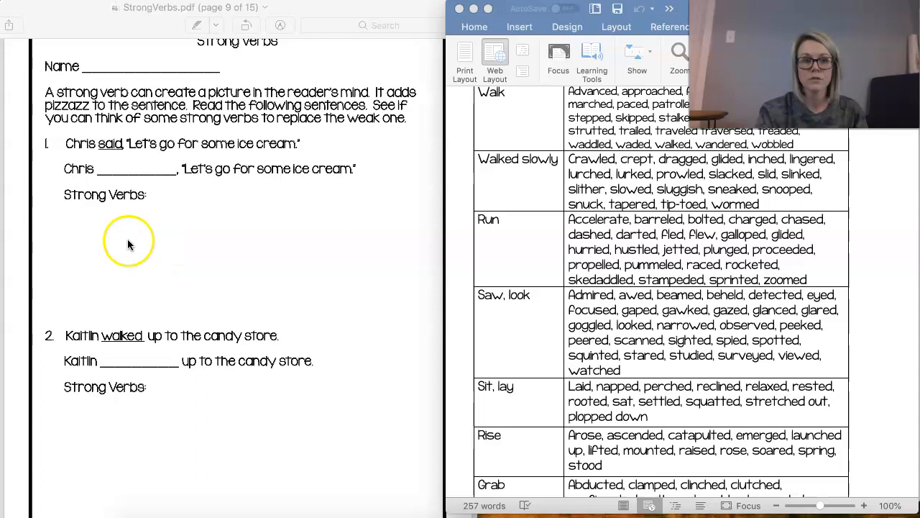
mouse_move(80, 262)
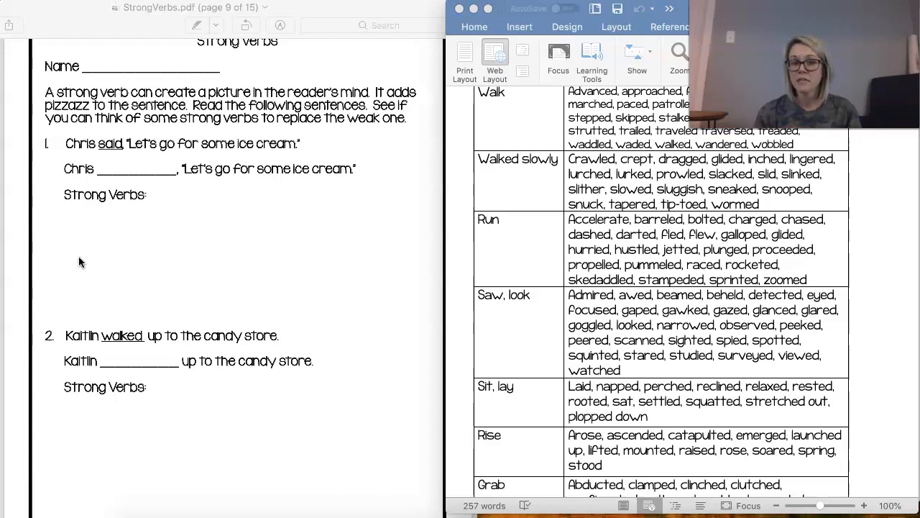
mouse_move(120, 45)
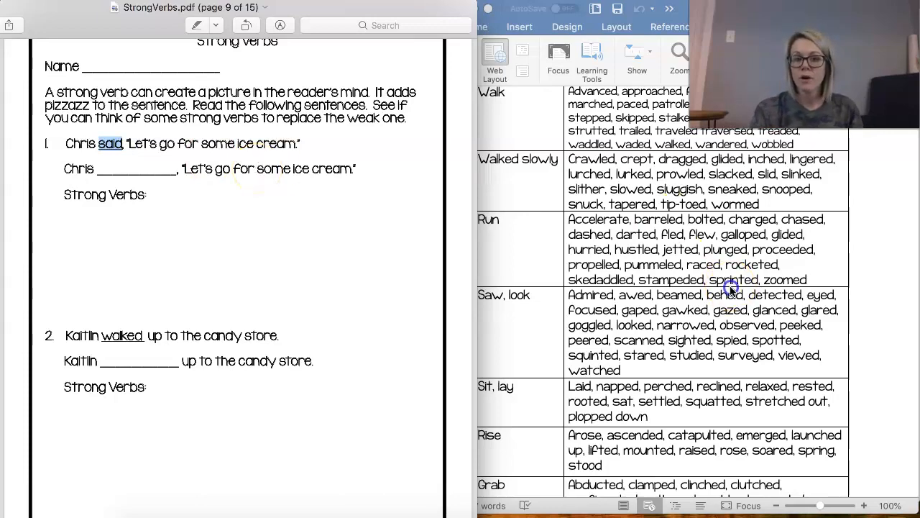
scroll("down", 3)
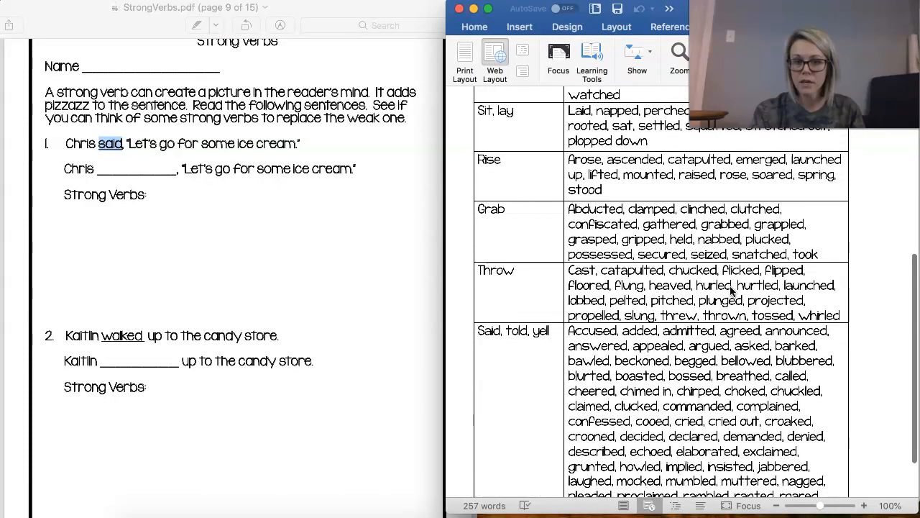
scroll("down", 3)
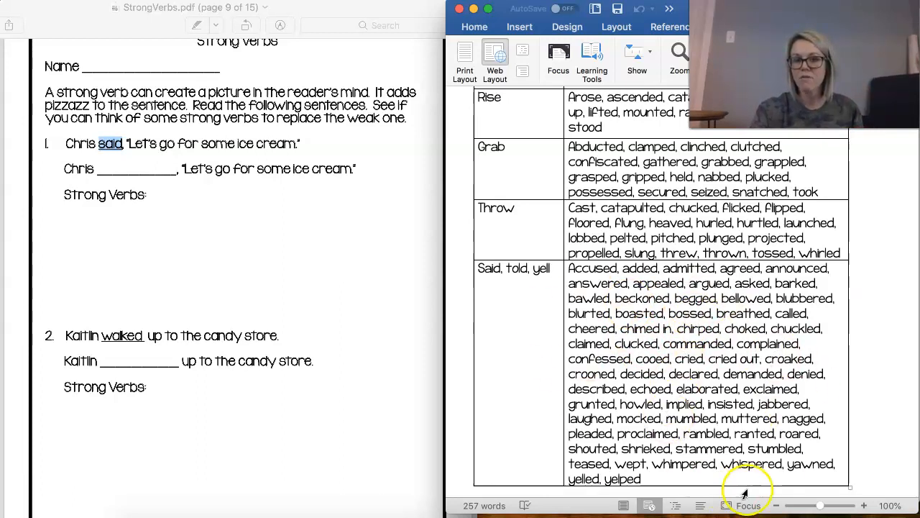
mouse_move(744, 493)
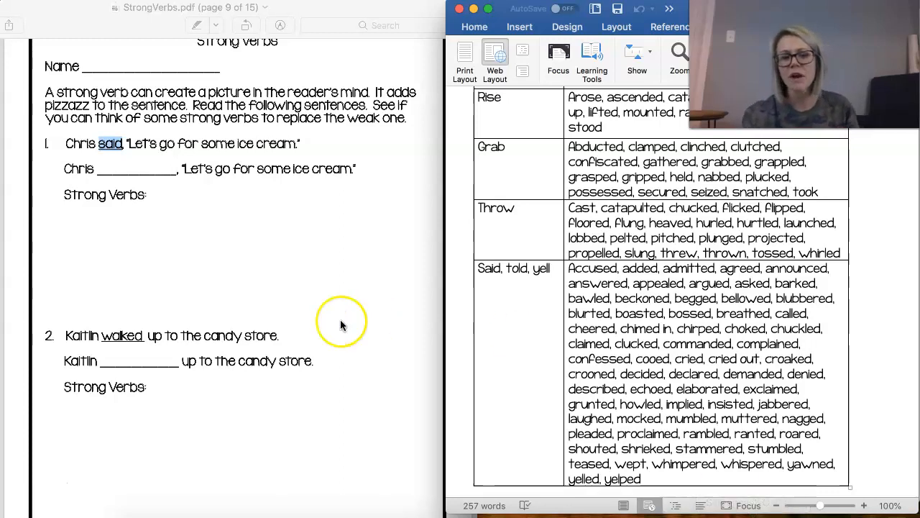
mouse_move(172, 207)
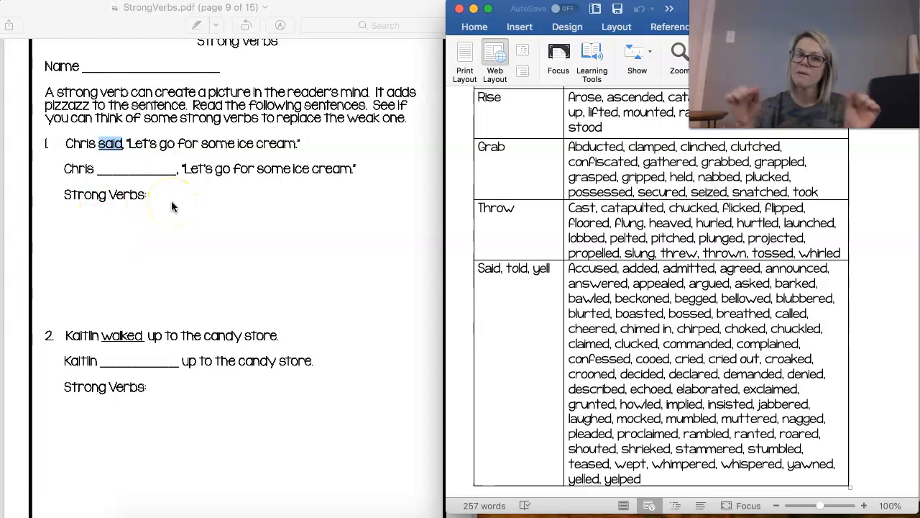
mouse_move(118, 377)
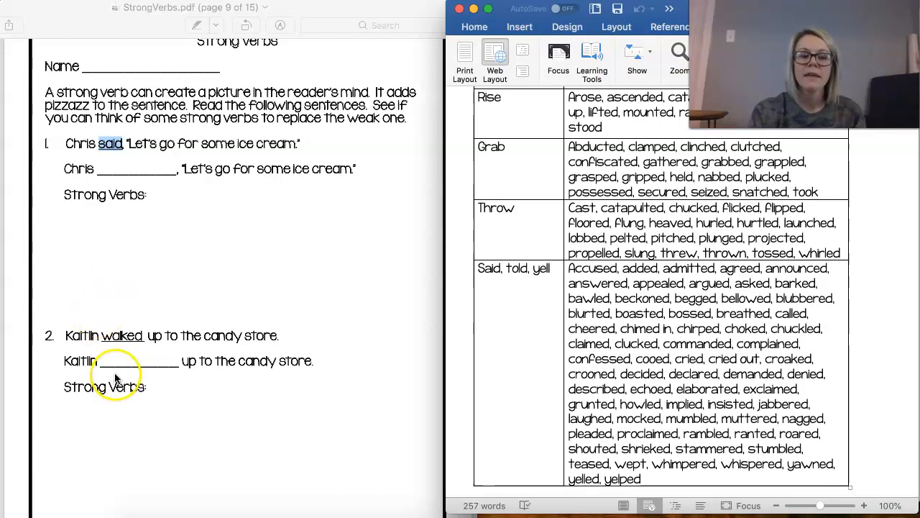
scroll("down", 3)
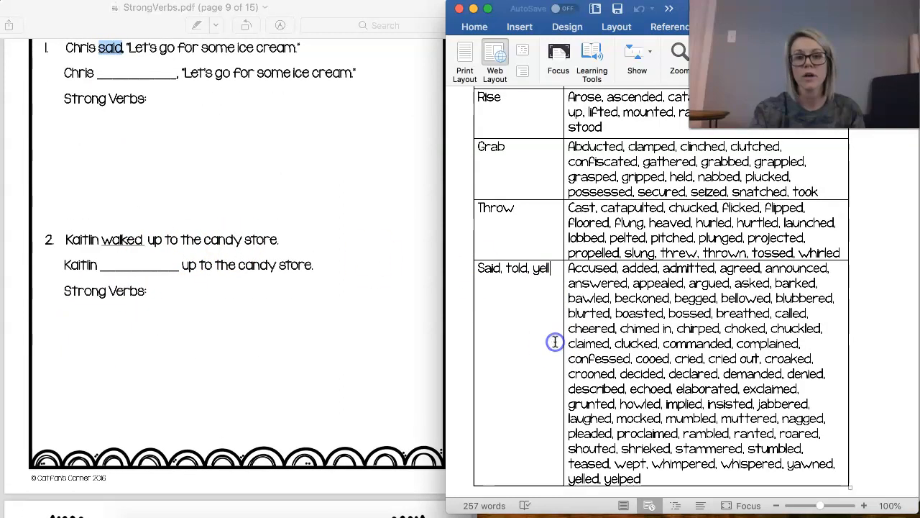
scroll("up", 3)
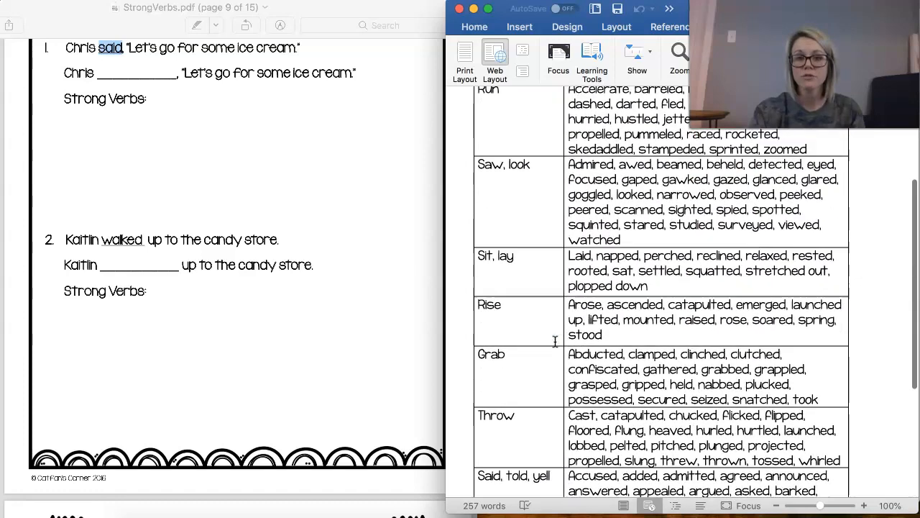
scroll("up", 3)
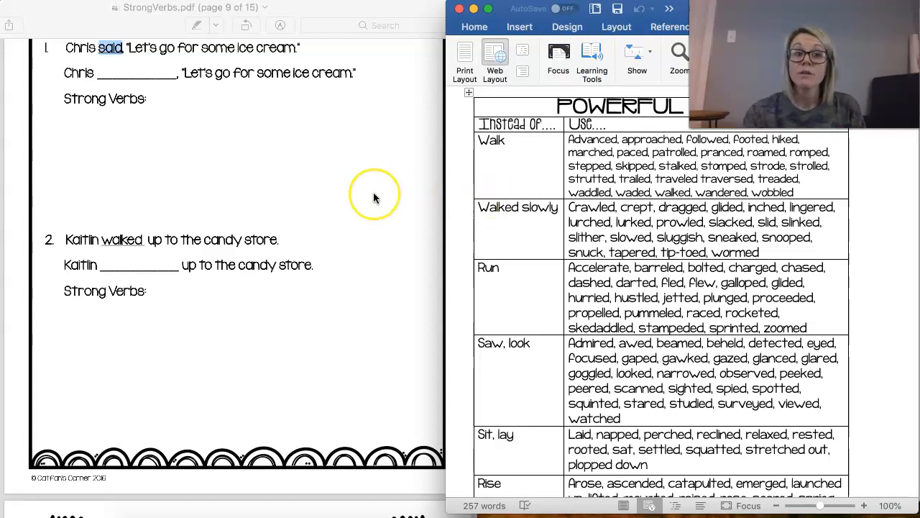
scroll("up", 3)
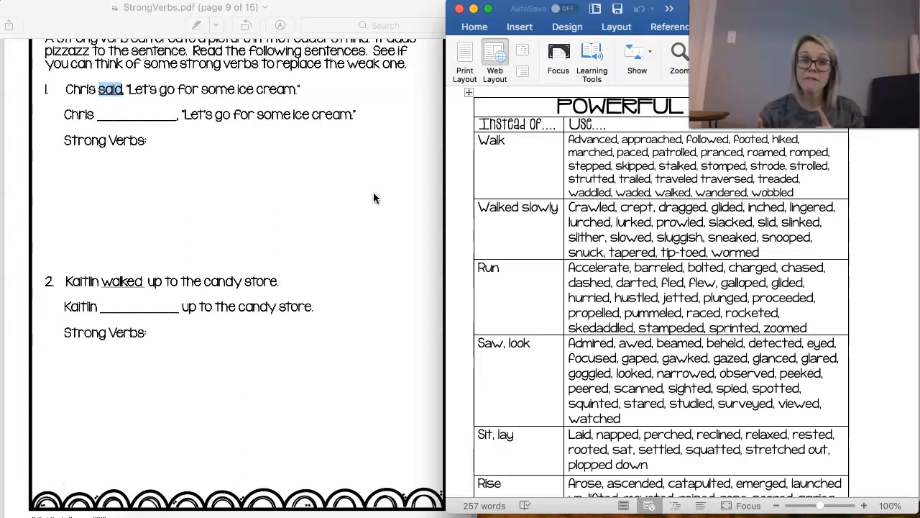
mouse_move(36, 488)
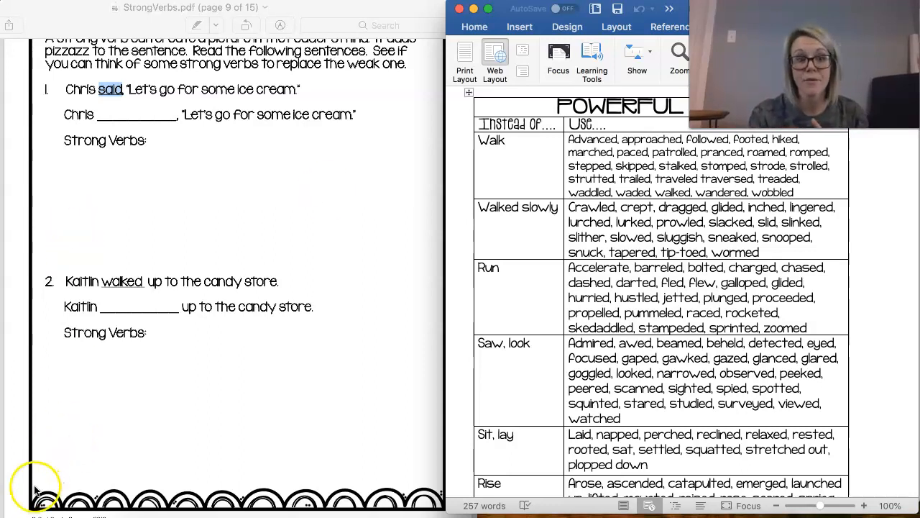